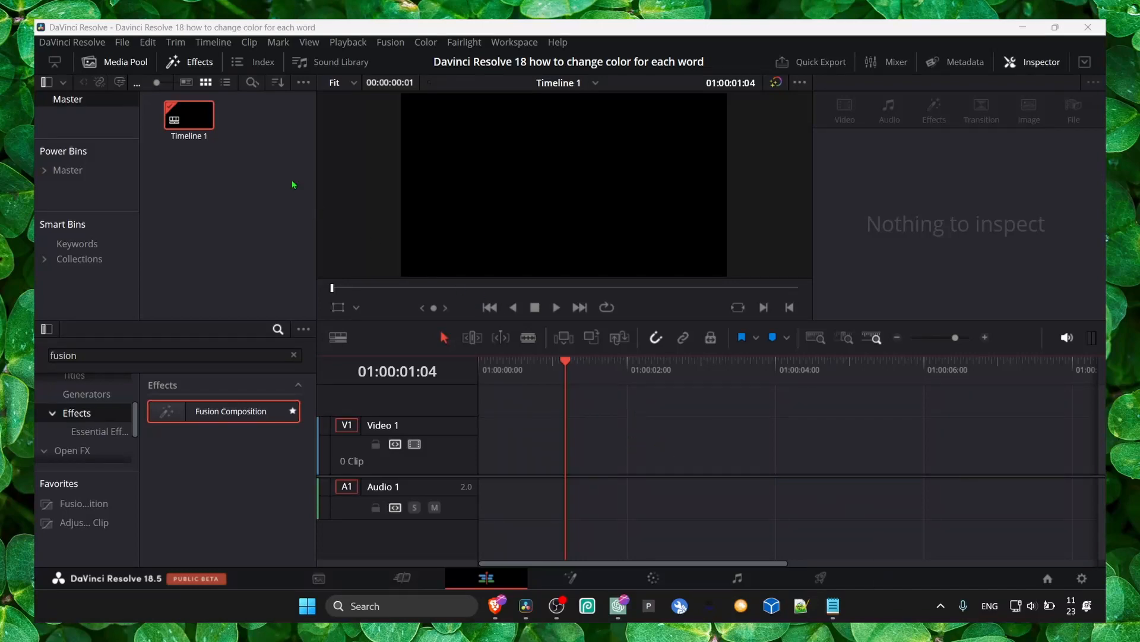
pyautogui.moveTo(193, 153)
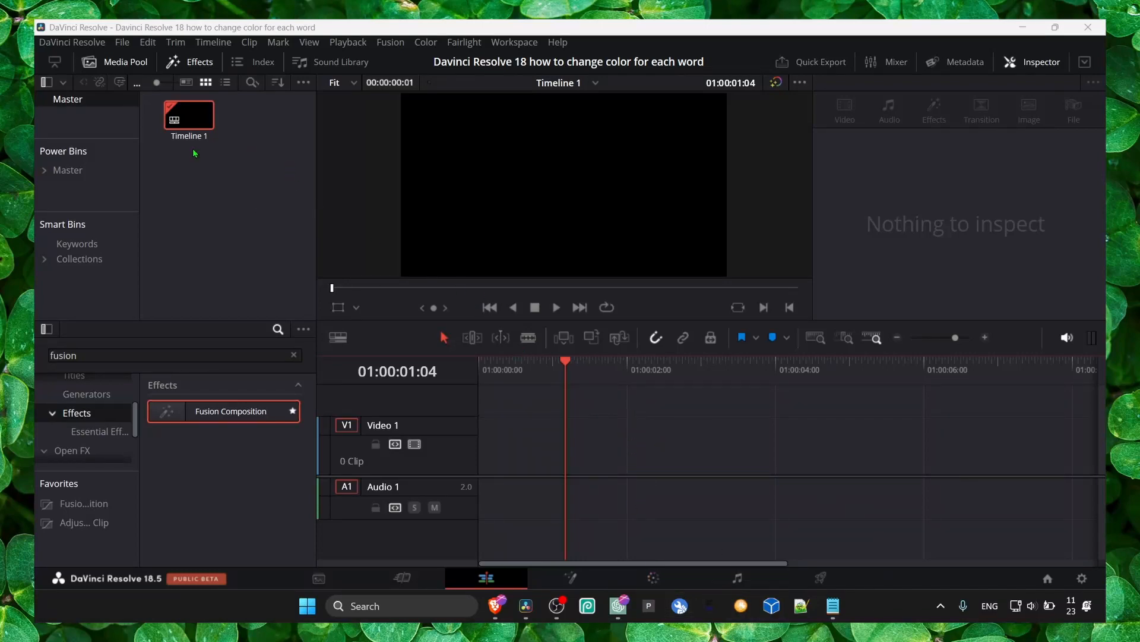
# Hide and reopen the Effects library so the full list shows with no search filter.
pyautogui.click(189, 61)
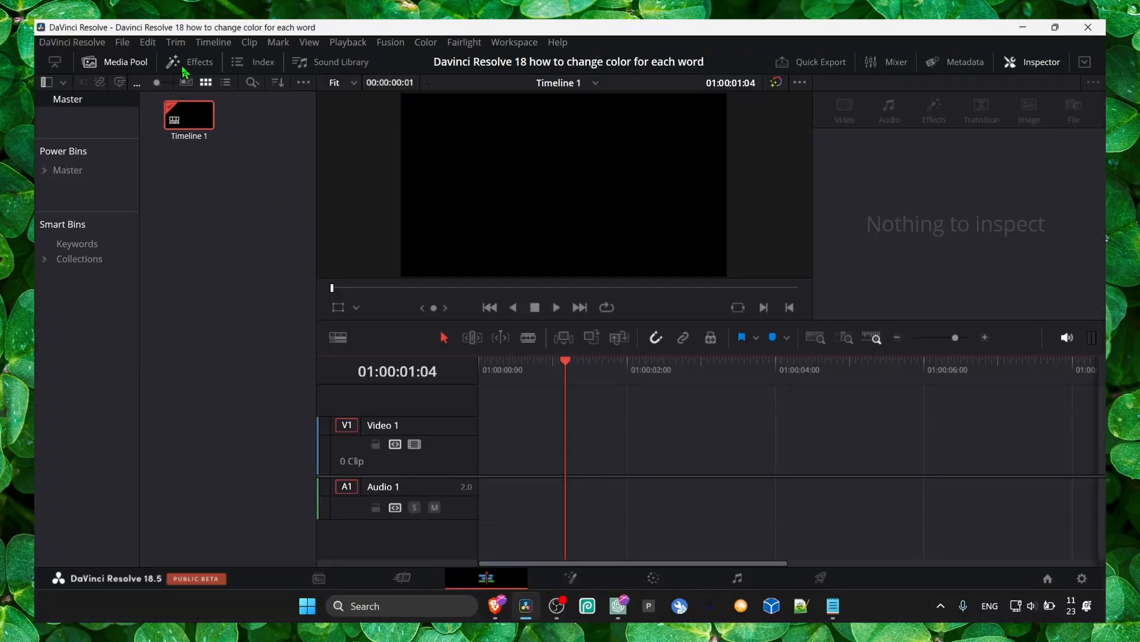
pyautogui.click(200, 60)
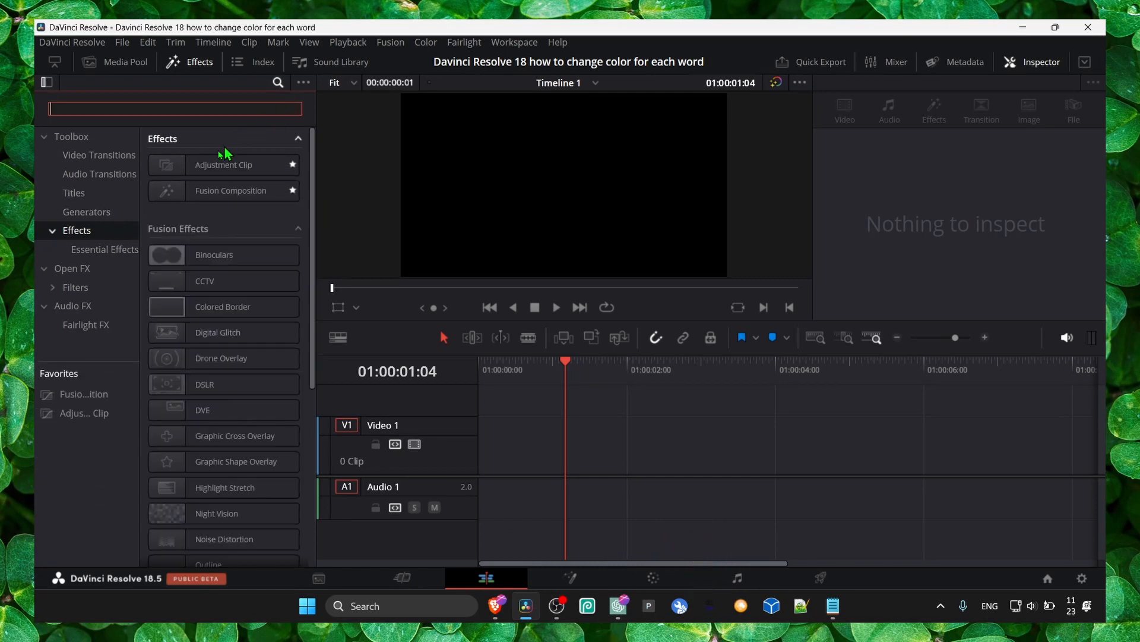
pyautogui.moveTo(113, 360)
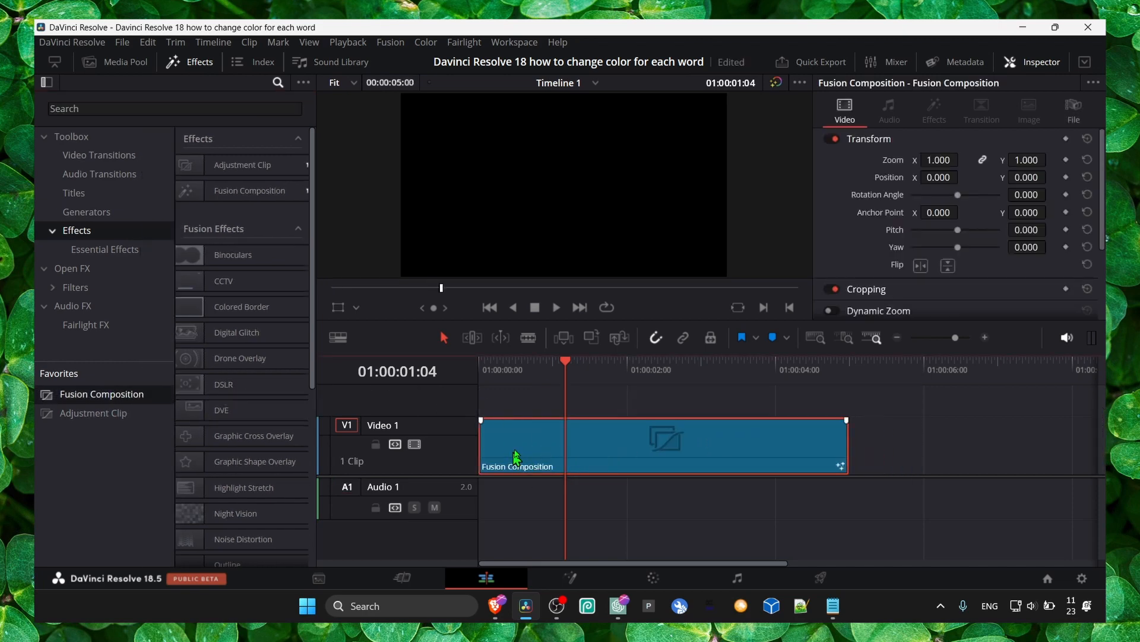
# Open the Fusion Composition clip on the timeline in the Fusion page.
pyautogui.rightClick(518, 448)
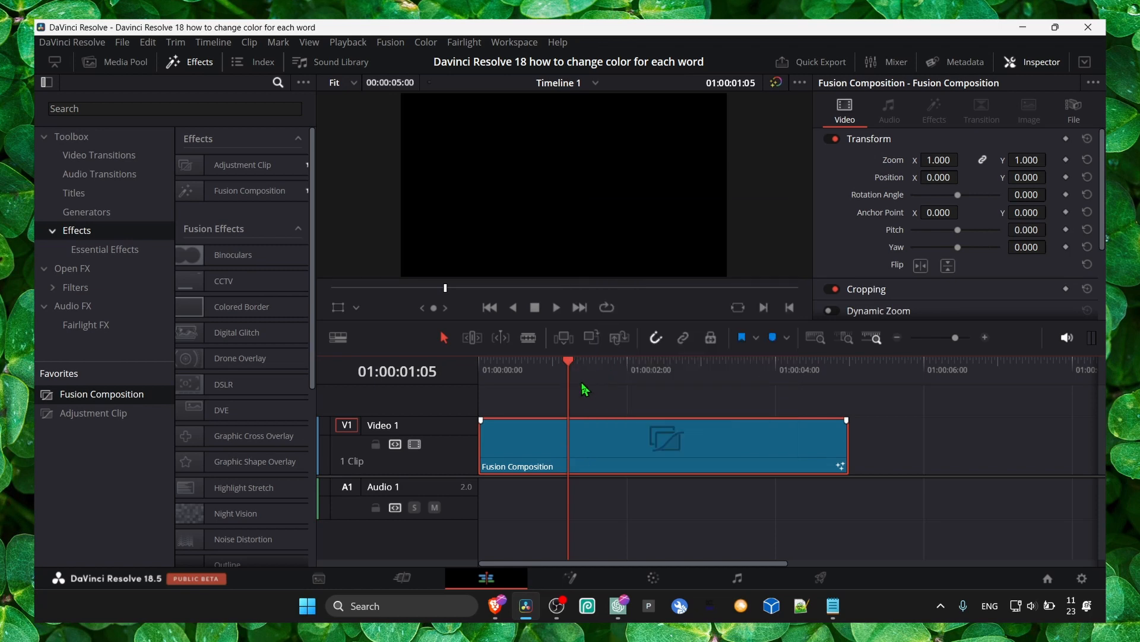
pyautogui.click(569, 578)
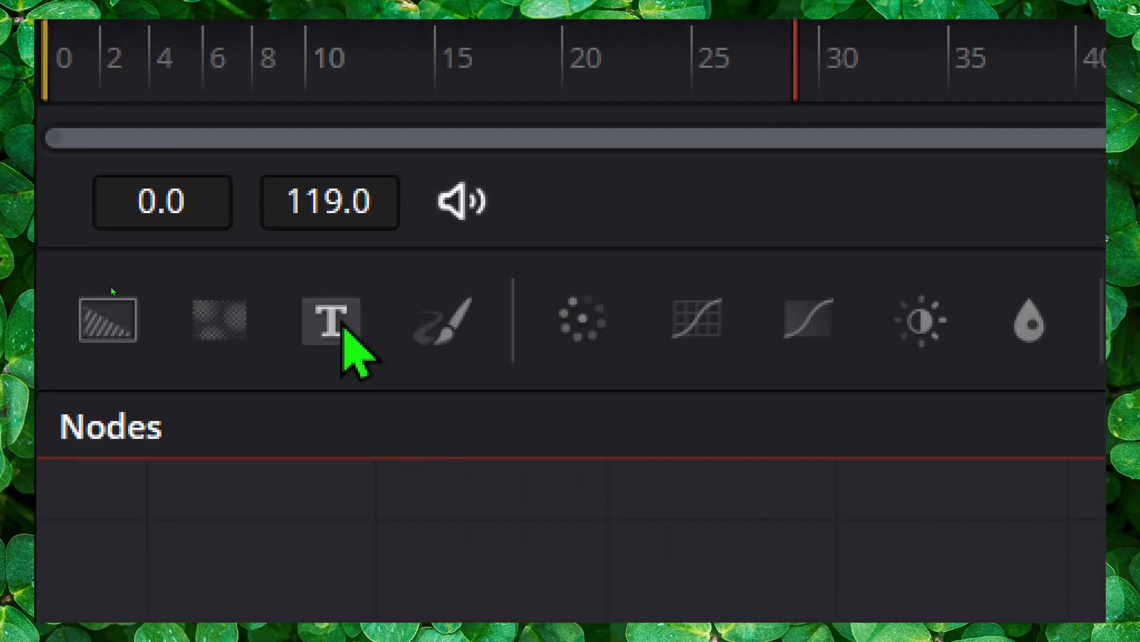
# Add a Text1 node merged over Background1 into MediaOut1 and show Text1's controls.
pyautogui.click(329, 320)
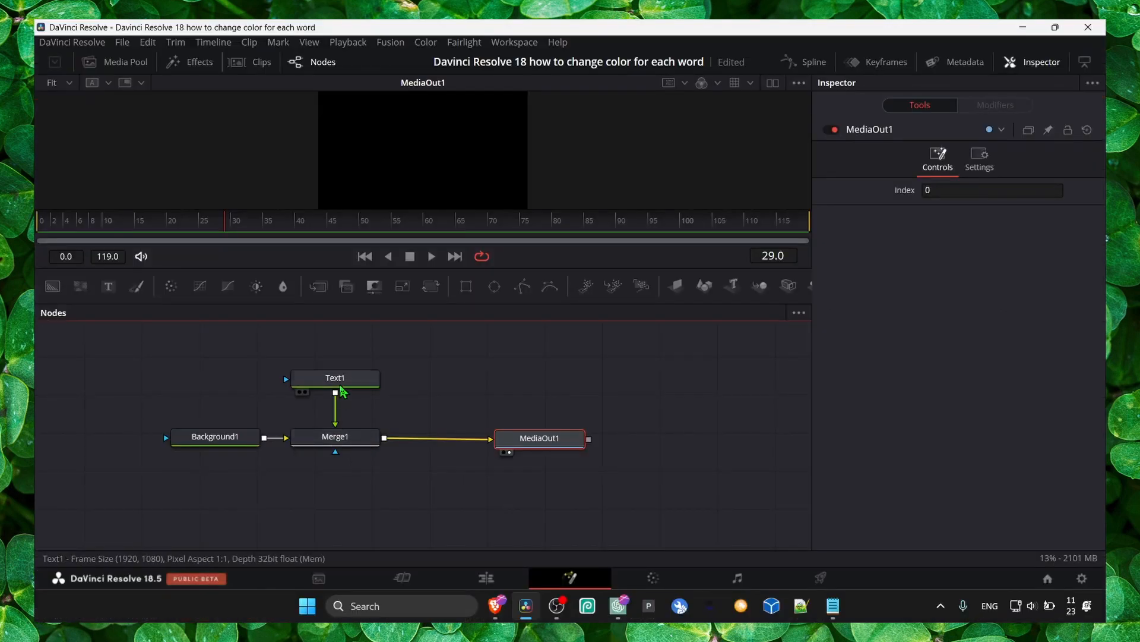
pyautogui.click(335, 377)
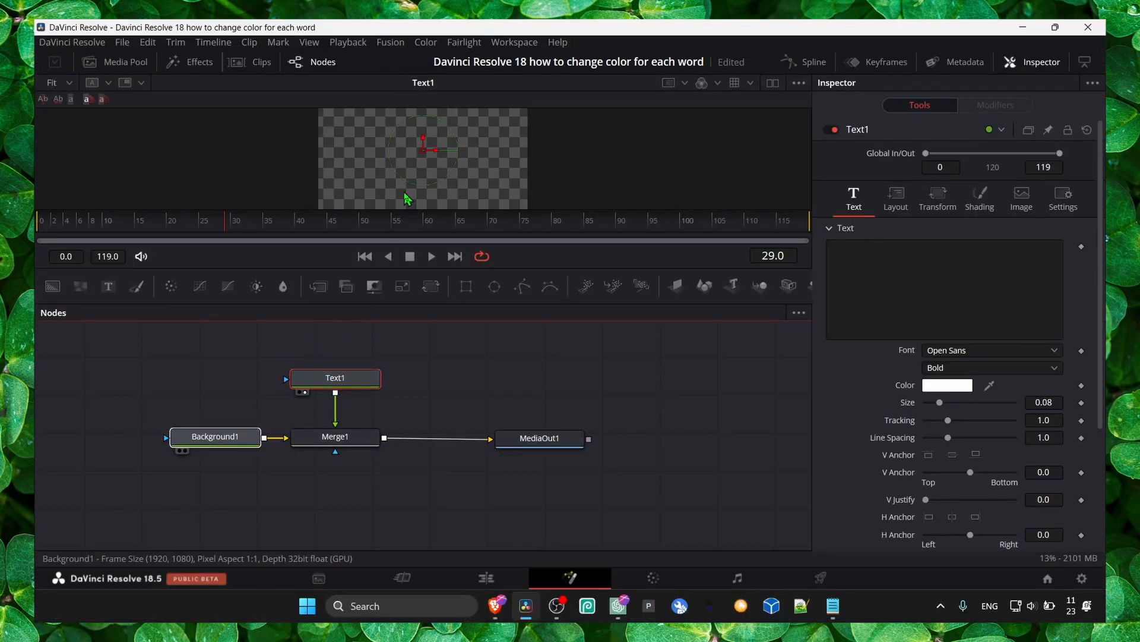
# Set Background1's colour to bright green, then return to Text1's empty text field.
pyautogui.click(215, 436)
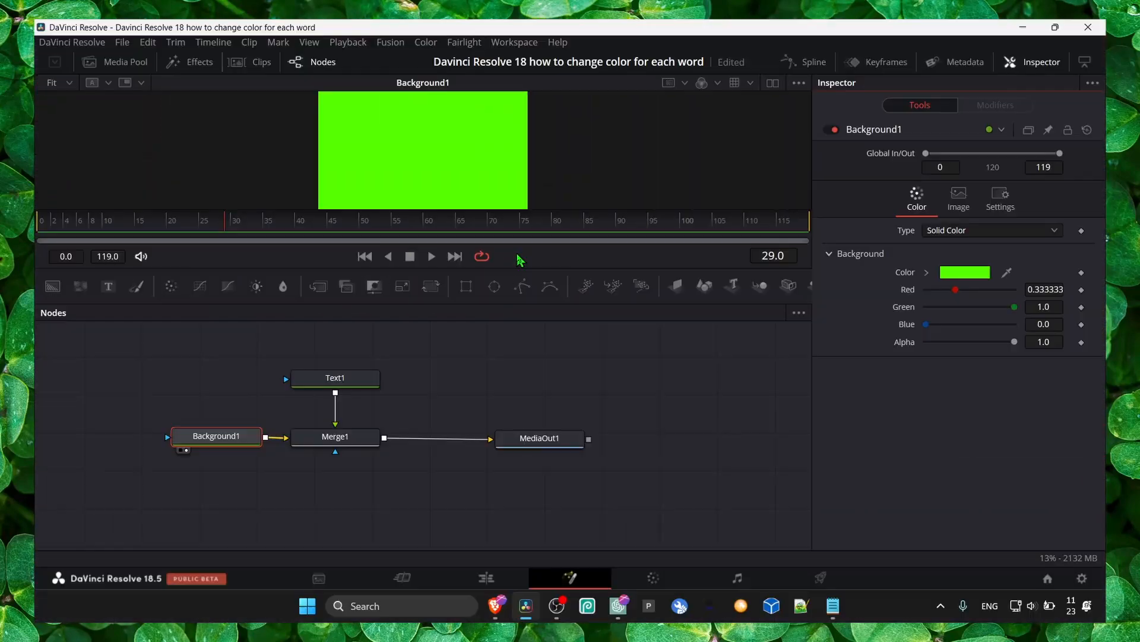
pyautogui.click(335, 378)
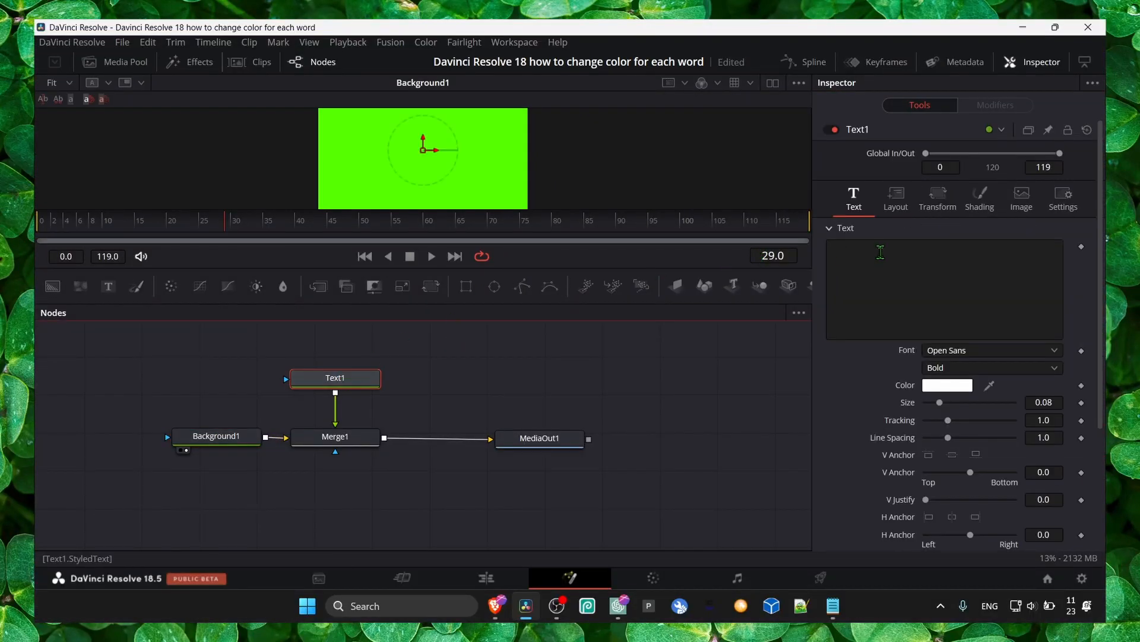
# Enter the title 'how to browser' in Text1 and set its size to about 0.22.
pyautogui.write('how to')
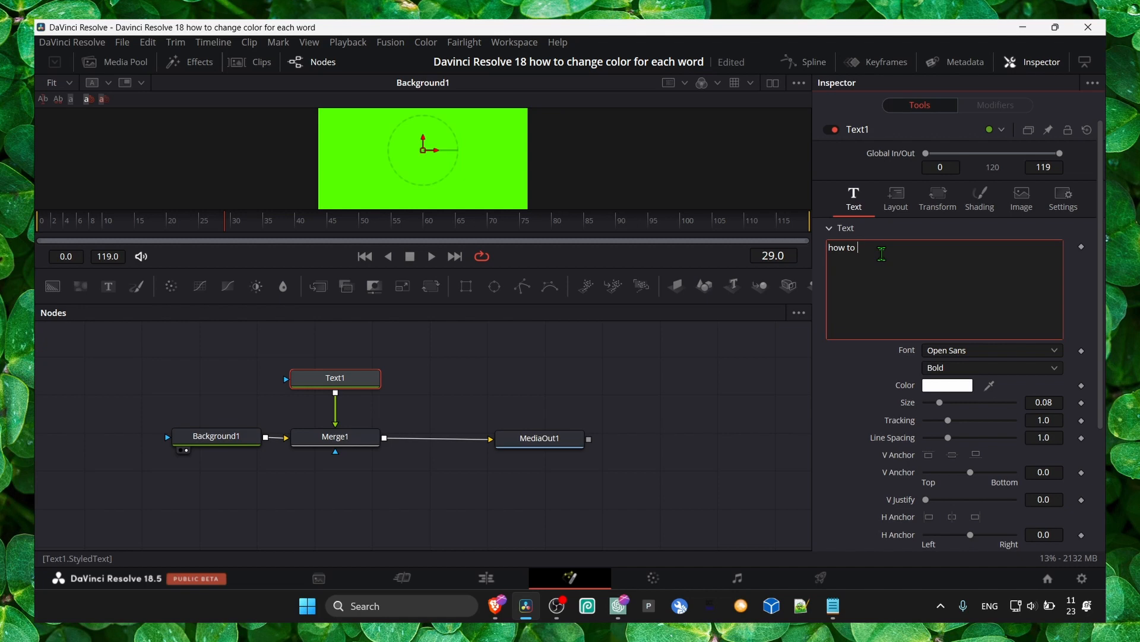
pyautogui.write('browser')
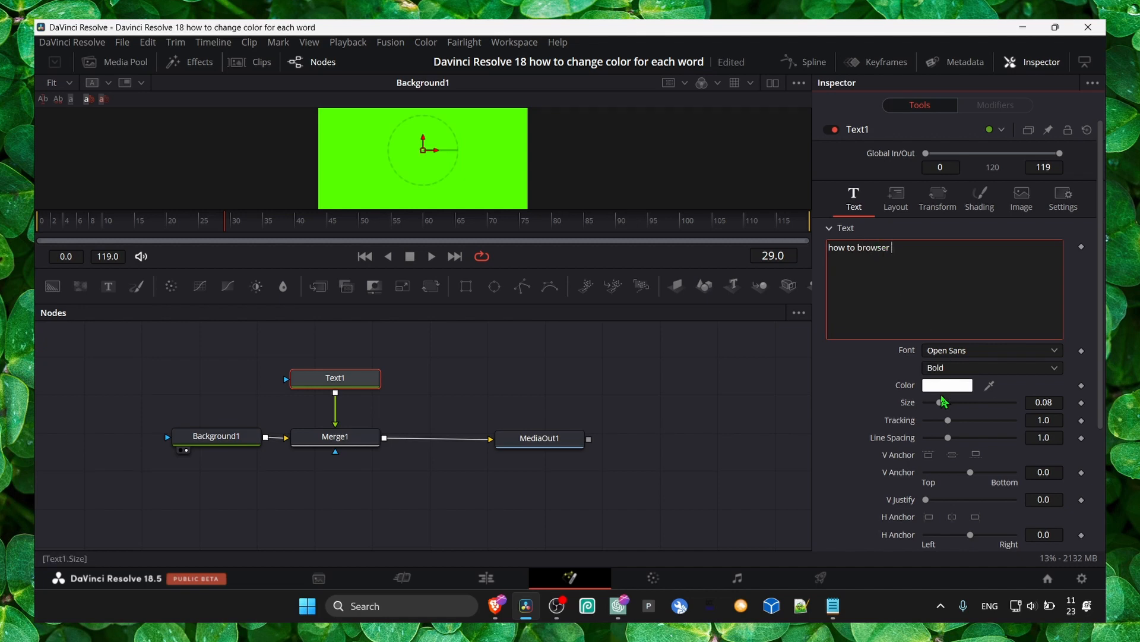
pyautogui.moveTo(948, 403); pyautogui.dragTo(973, 403)
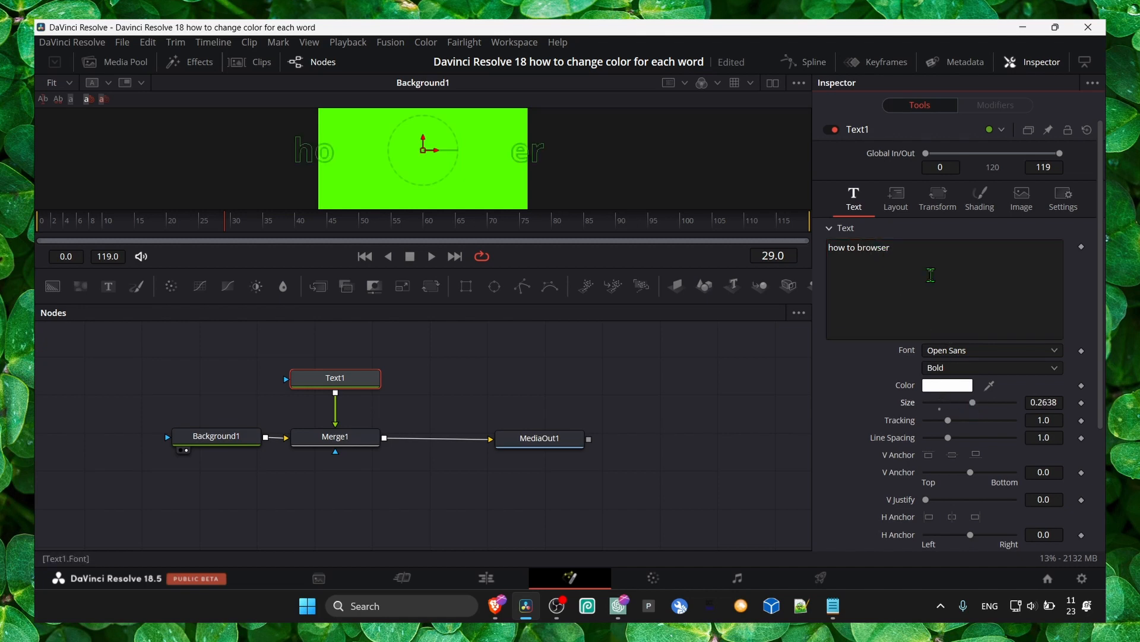
pyautogui.moveTo(973, 403); pyautogui.dragTo(963, 403)
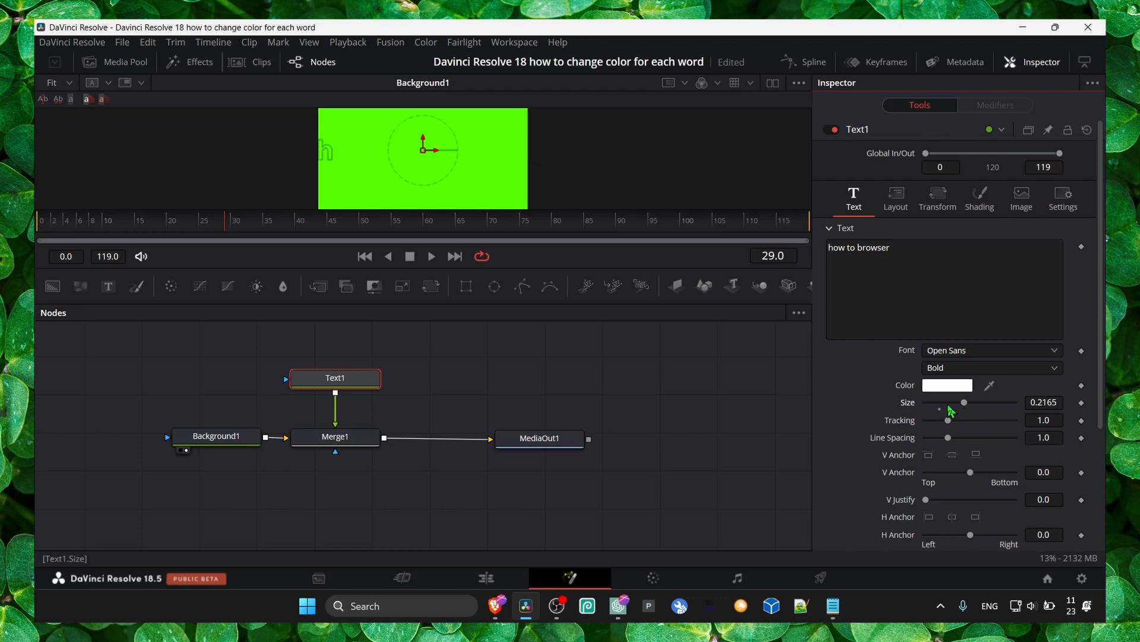
# View MediaOut1 to preview the white title over the green background.
pyautogui.moveTo(335, 377); pyautogui.dragTo(335, 397)
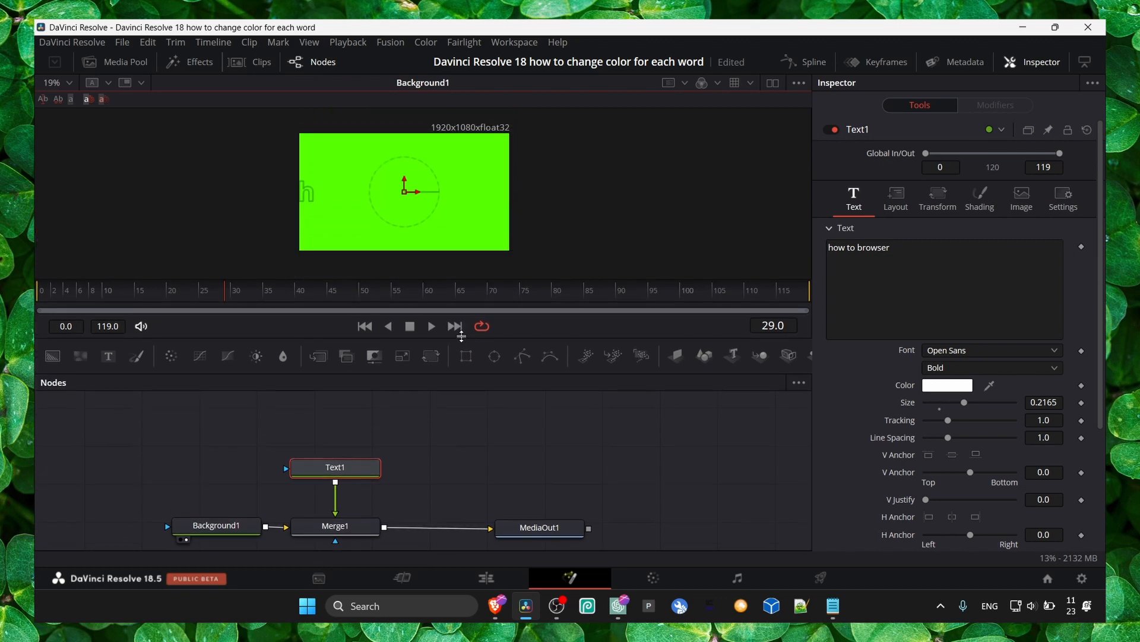
pyautogui.click(540, 528)
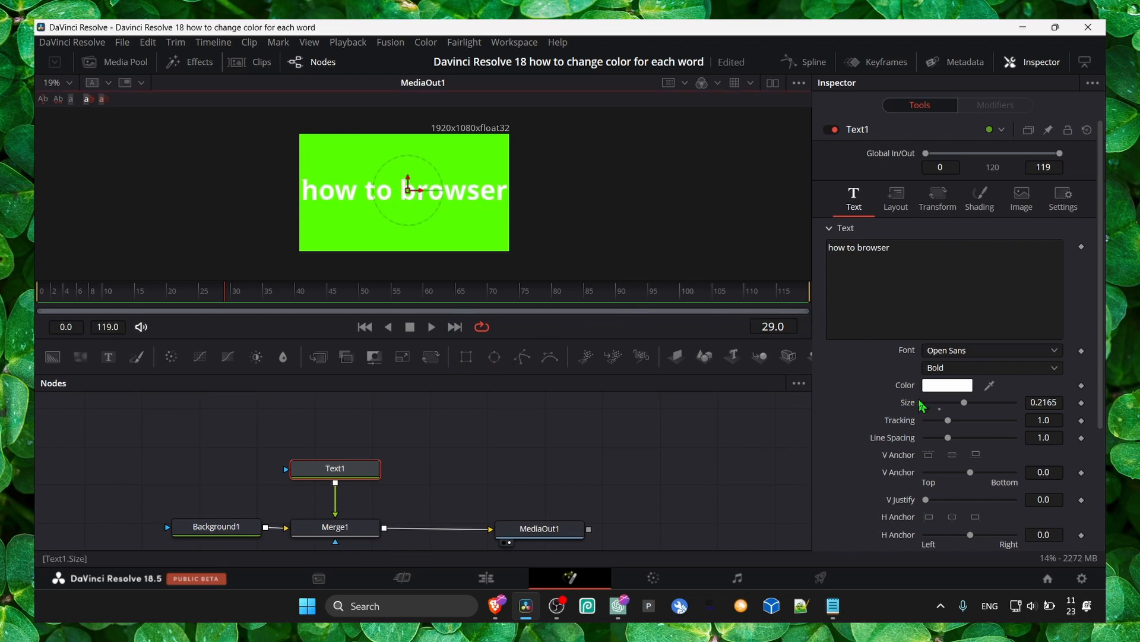
pyautogui.click(922, 258)
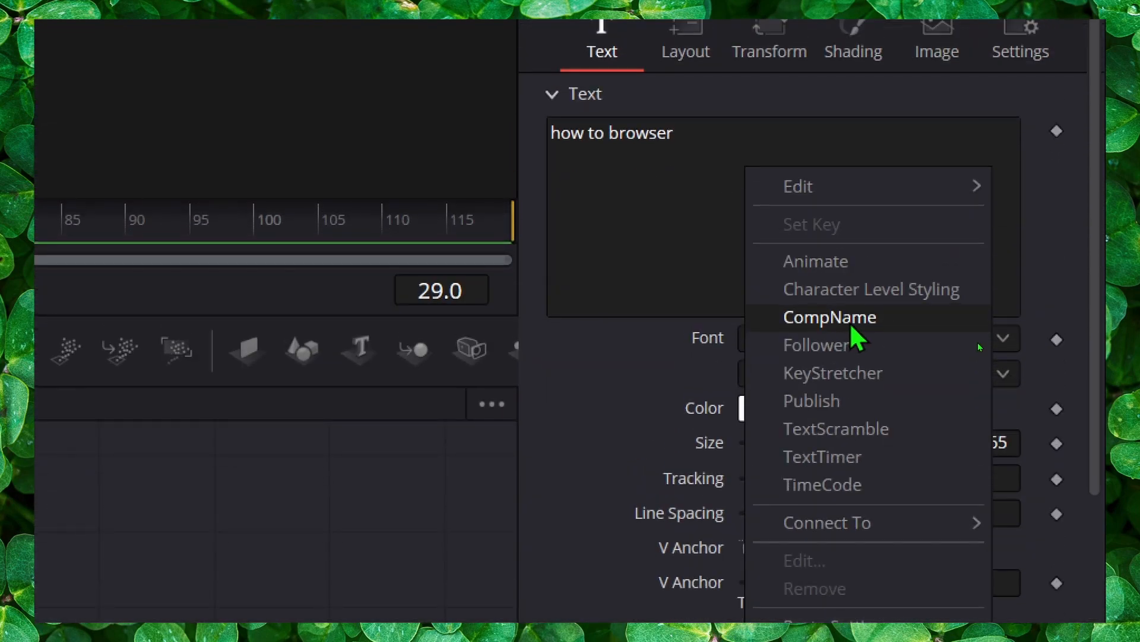
pyautogui.moveTo(871, 321)
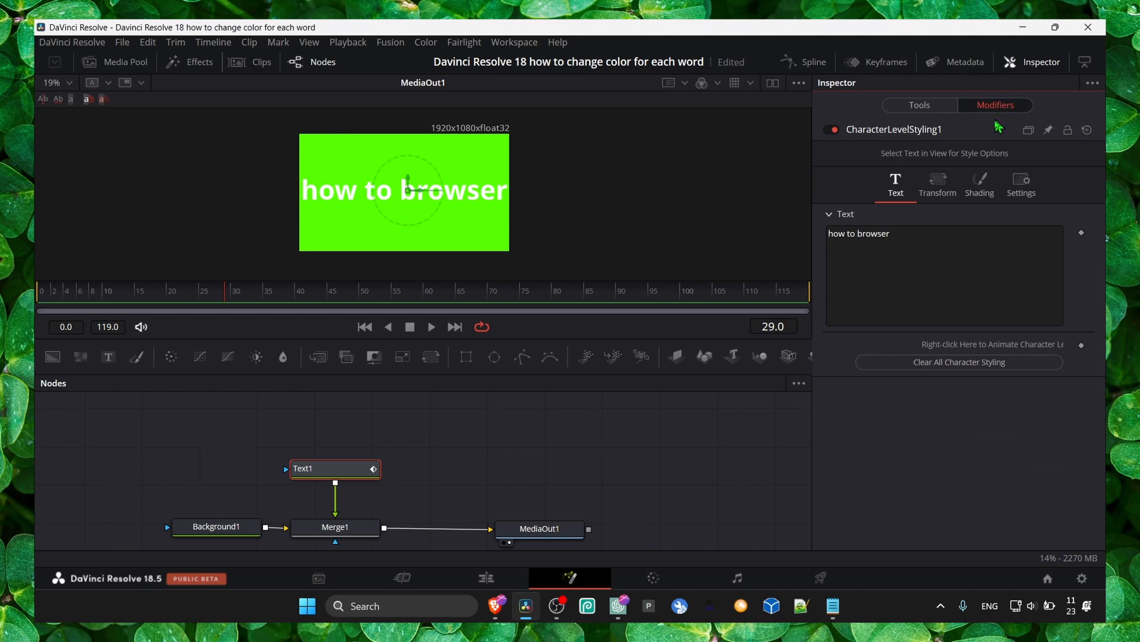
# Colour the word 'how' yellow in the Shading colour picker.
pyautogui.click(840, 234)
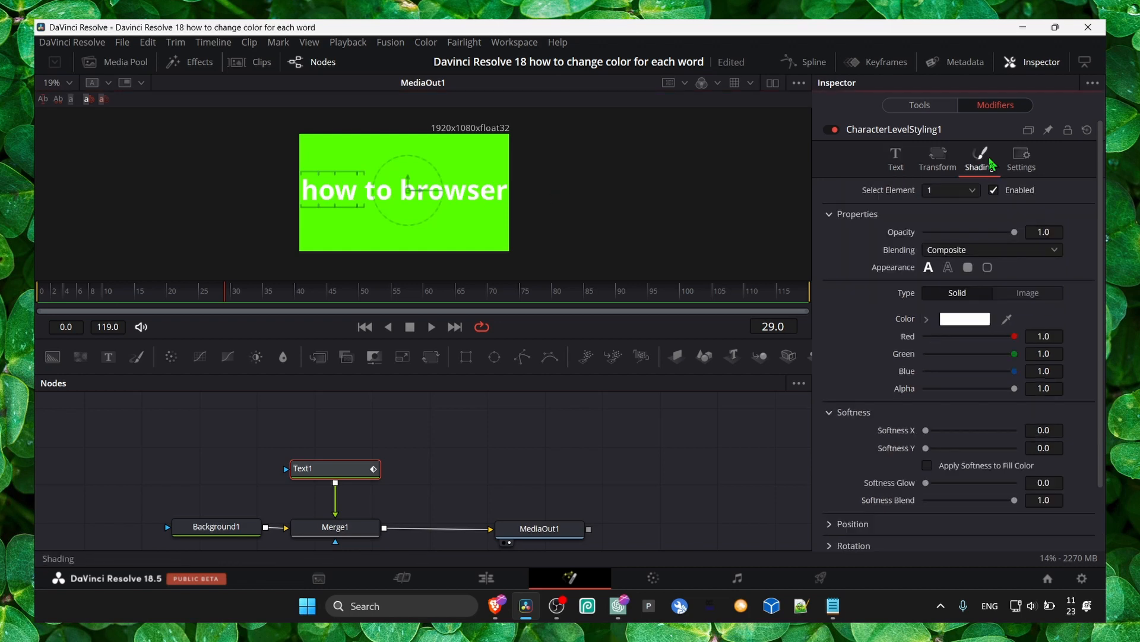
pyautogui.click(964, 318)
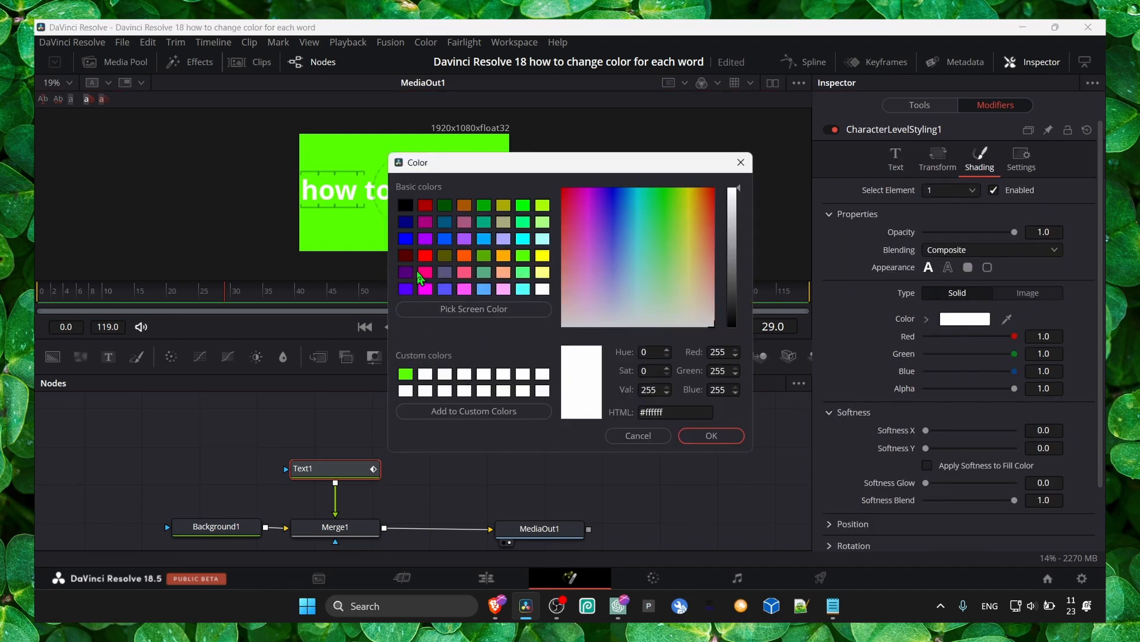
pyautogui.click(543, 256)
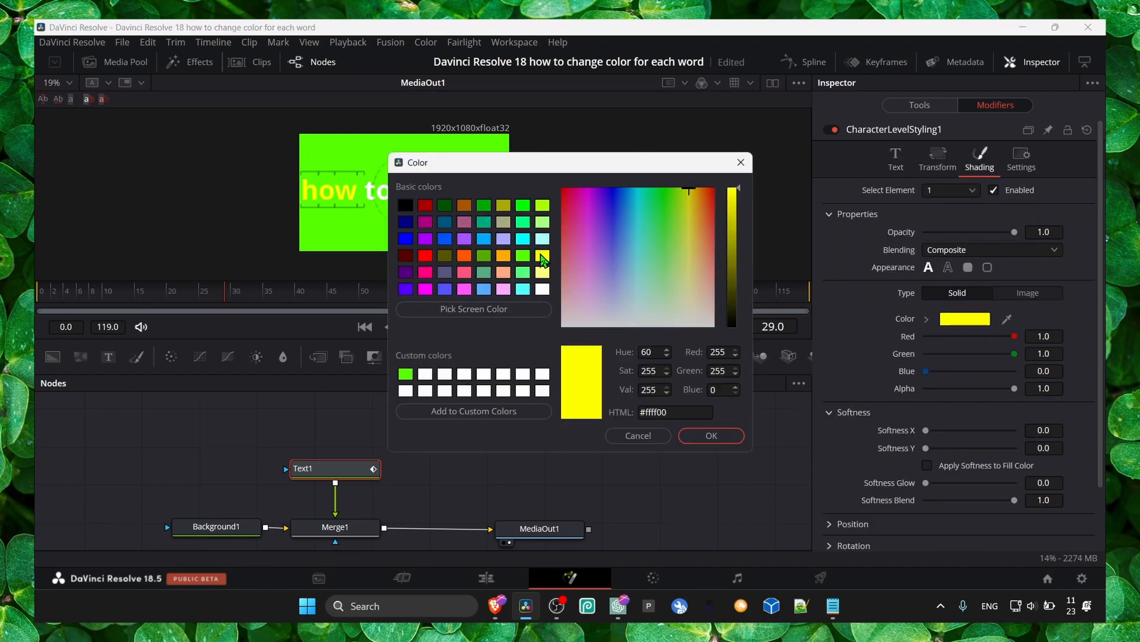
pyautogui.click(710, 435)
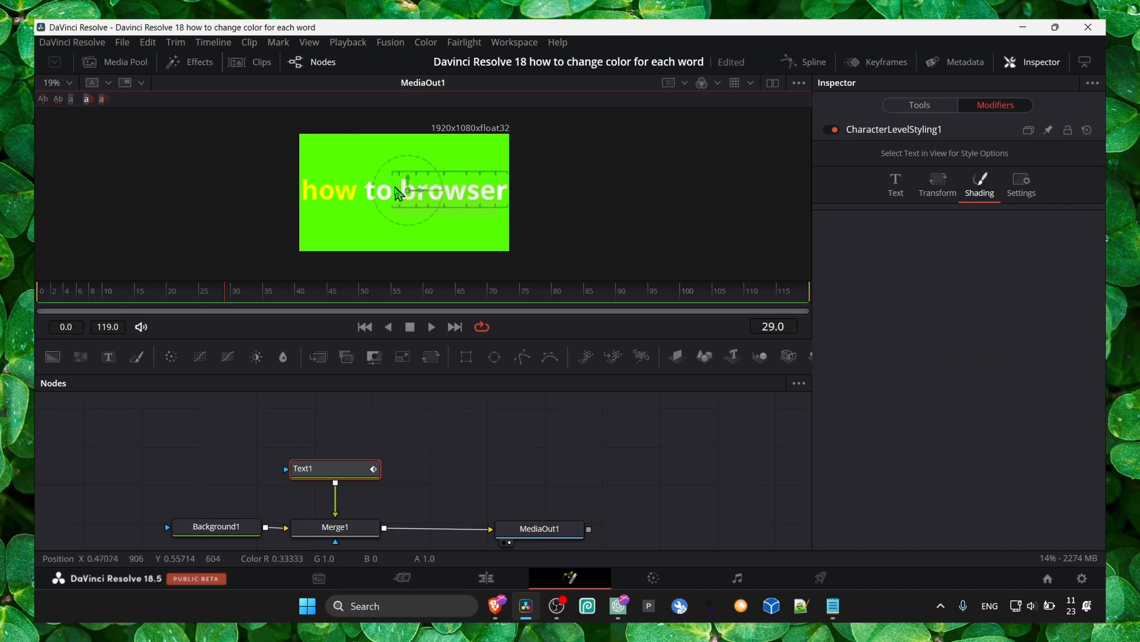
# Select the words 'browser' and 'to' for their own shading colours (red and black).
pyautogui.click(452, 191)
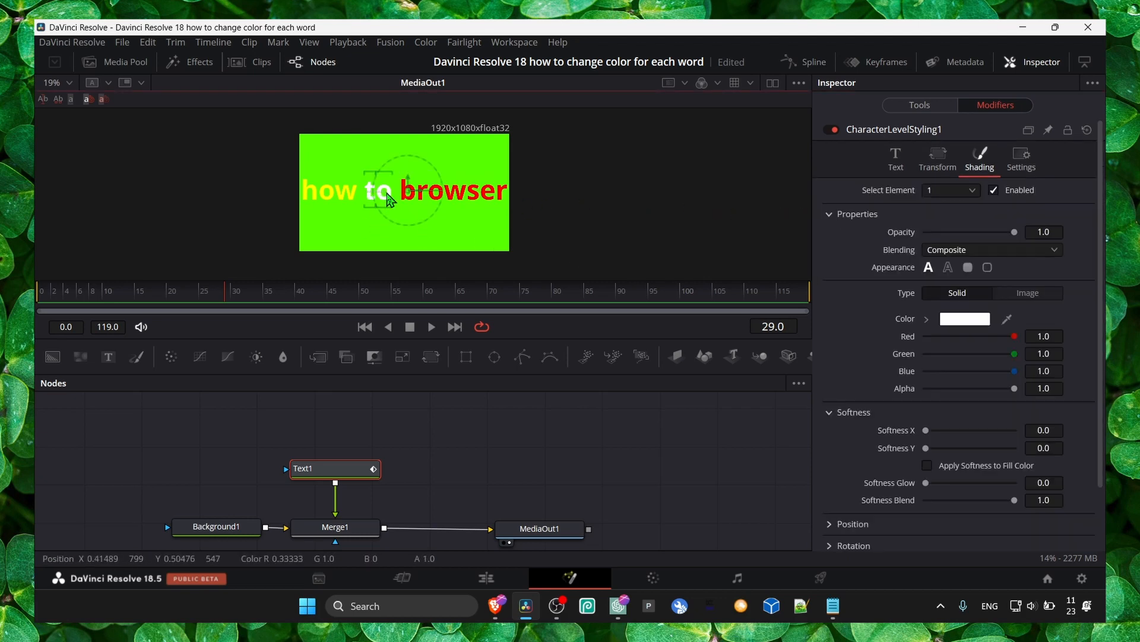
pyautogui.click(965, 319)
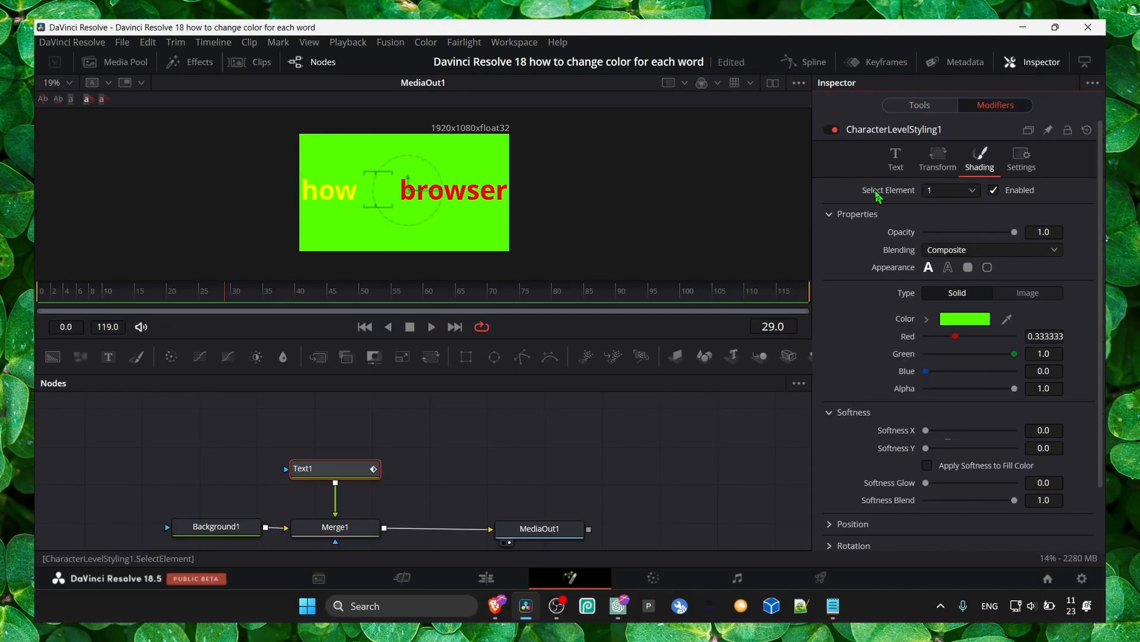
pyautogui.moveTo(493, 241)
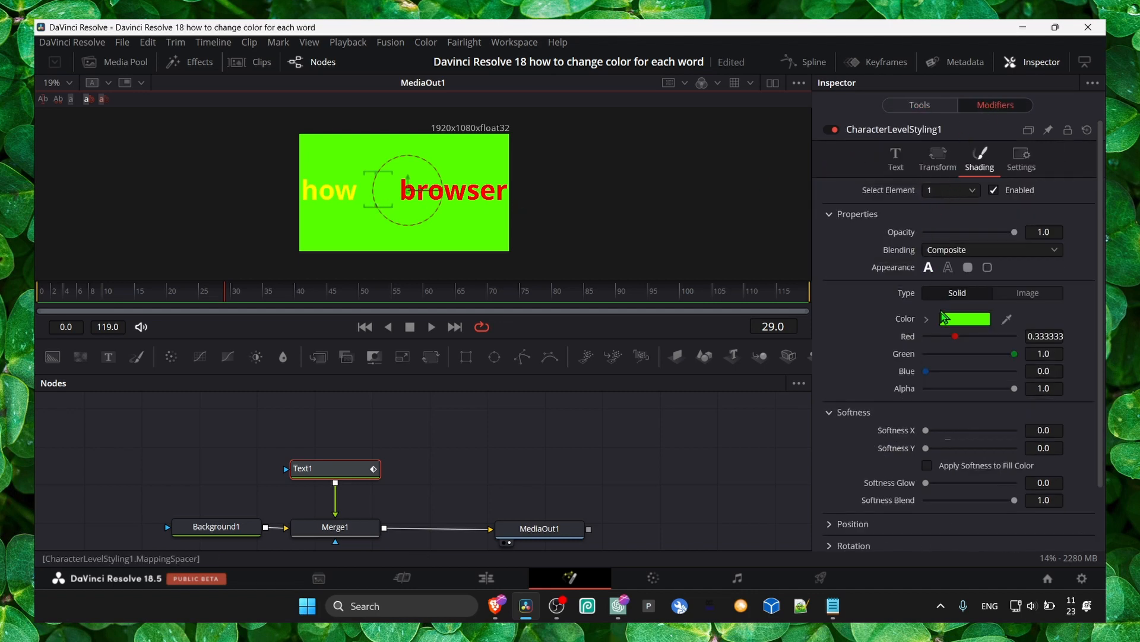
pyautogui.click(964, 319)
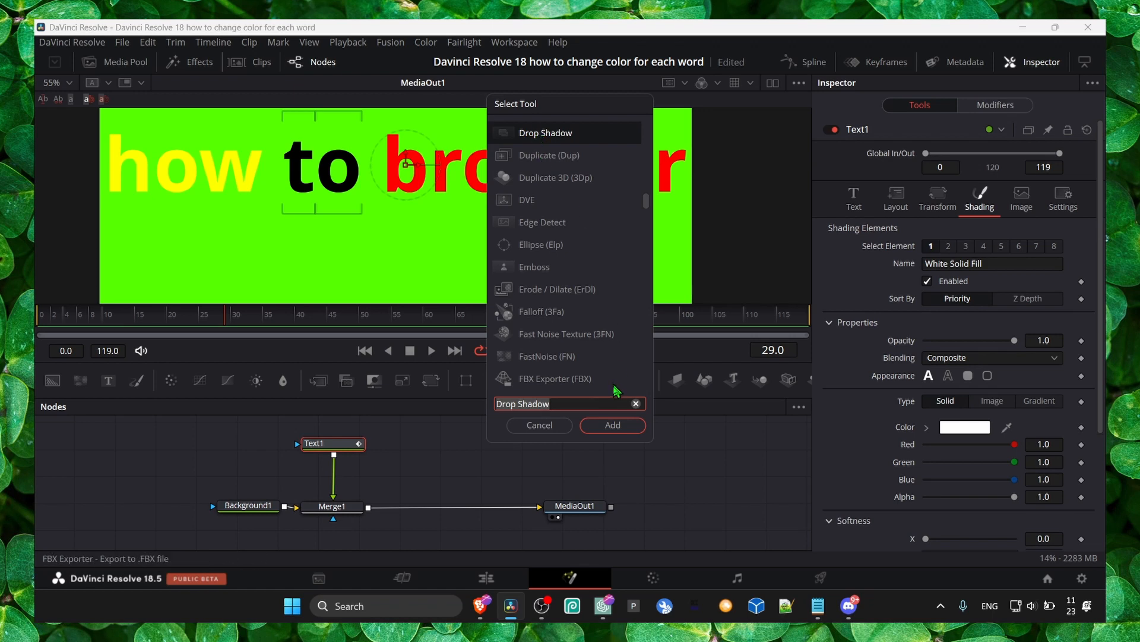
# Add a Drop Shadow node after Text1 with a lower angle, tighter distance and more blur.
pyautogui.click(612, 425)
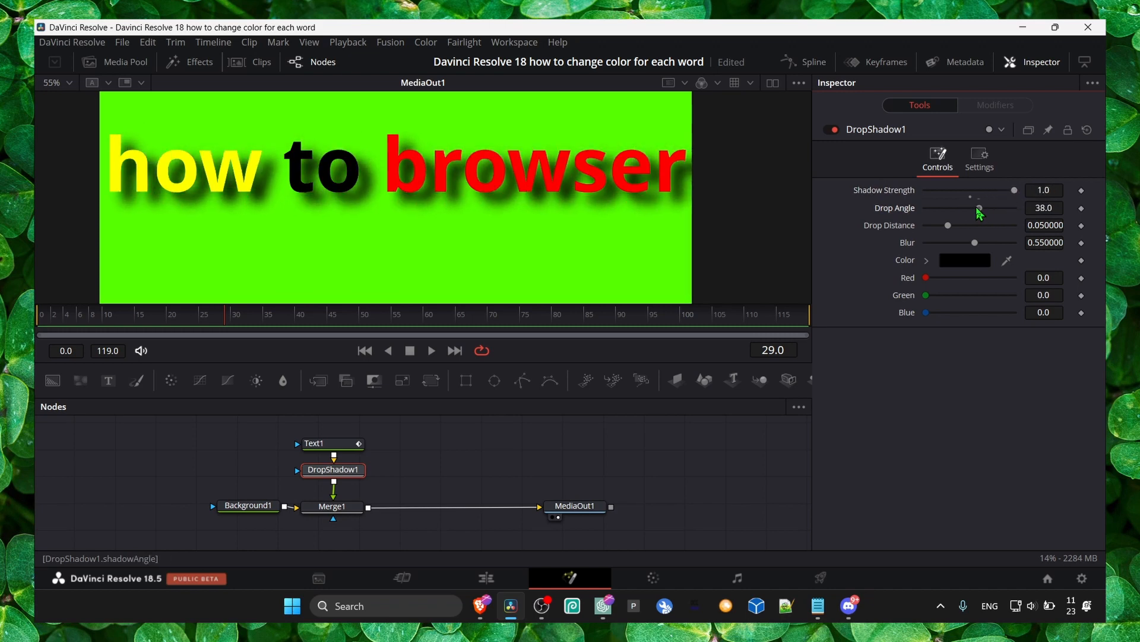
pyautogui.moveTo(948, 224); pyautogui.dragTo(935, 227)
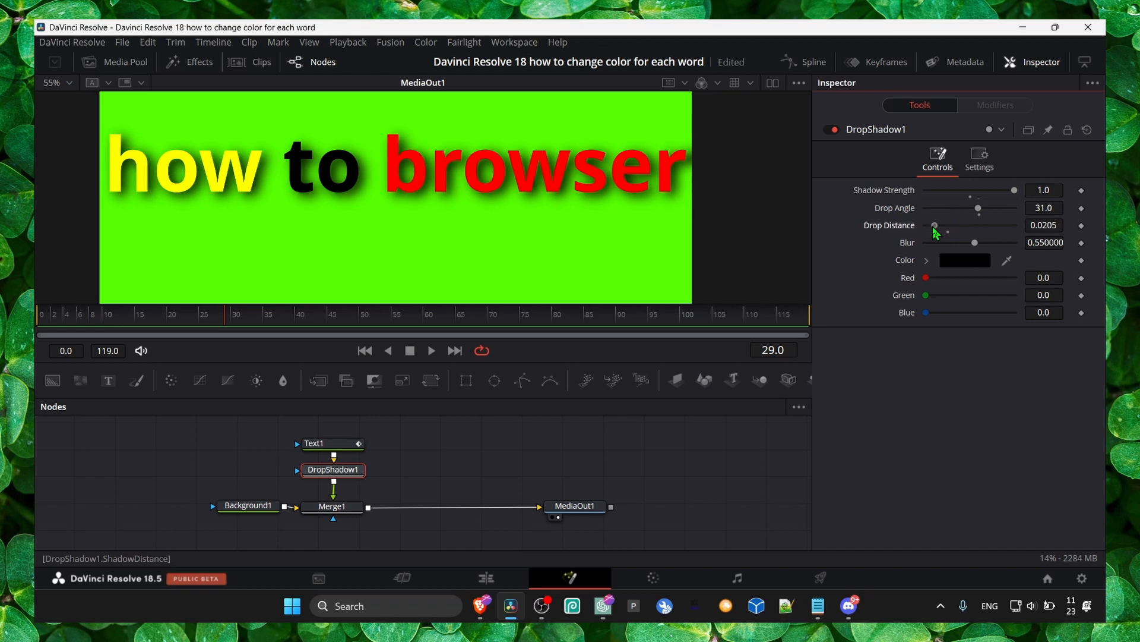
pyautogui.moveTo(974, 243); pyautogui.dragTo(980, 242)
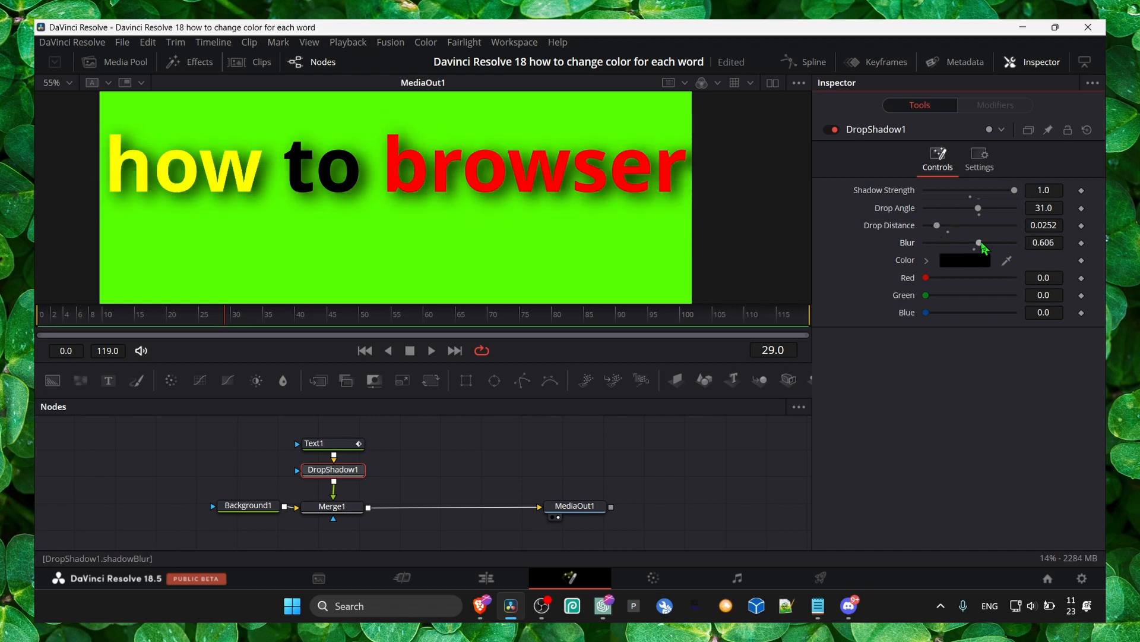